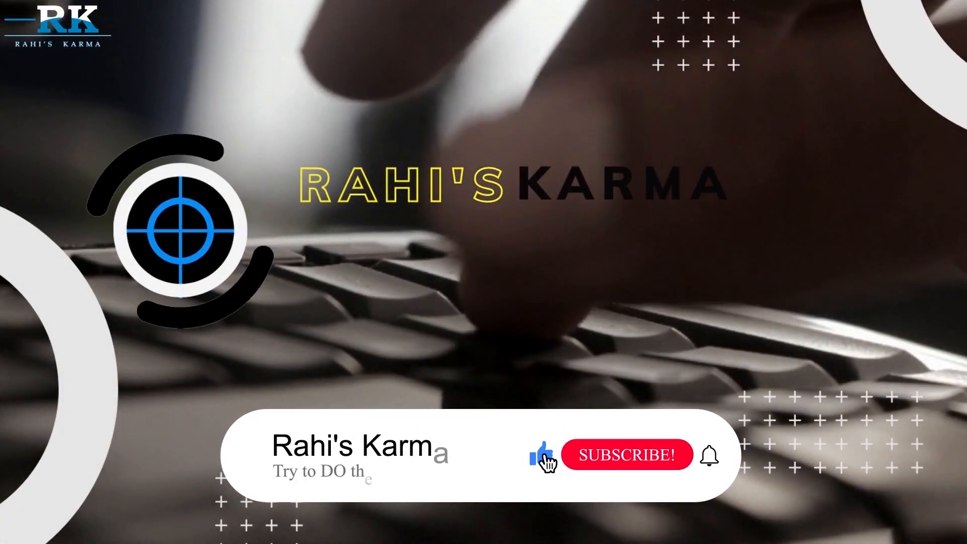
Go from the intro to the phone home screen holding the installed Tether app icon.
click(627, 455)
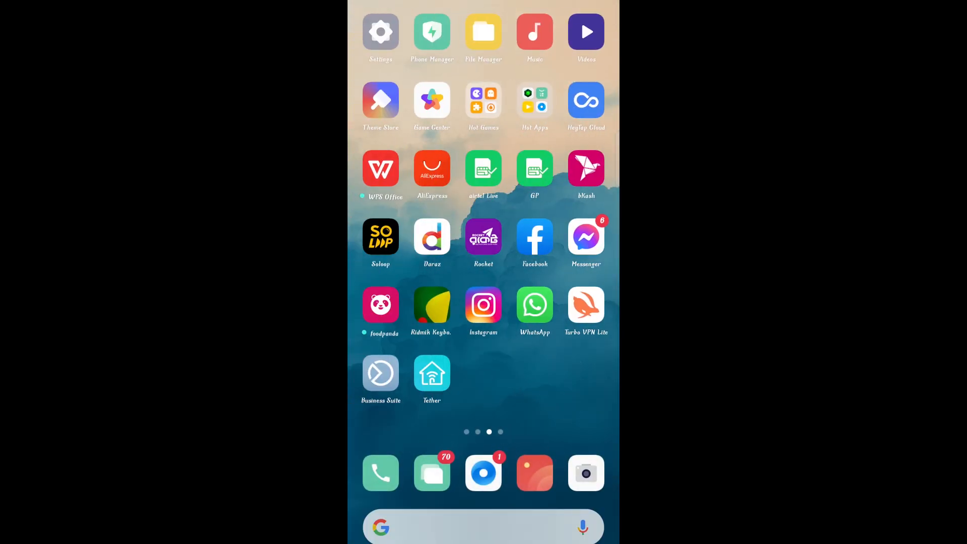
Launch Tether and clear the carrier flash message and WiFi Assistant prompt.
click(432, 372)
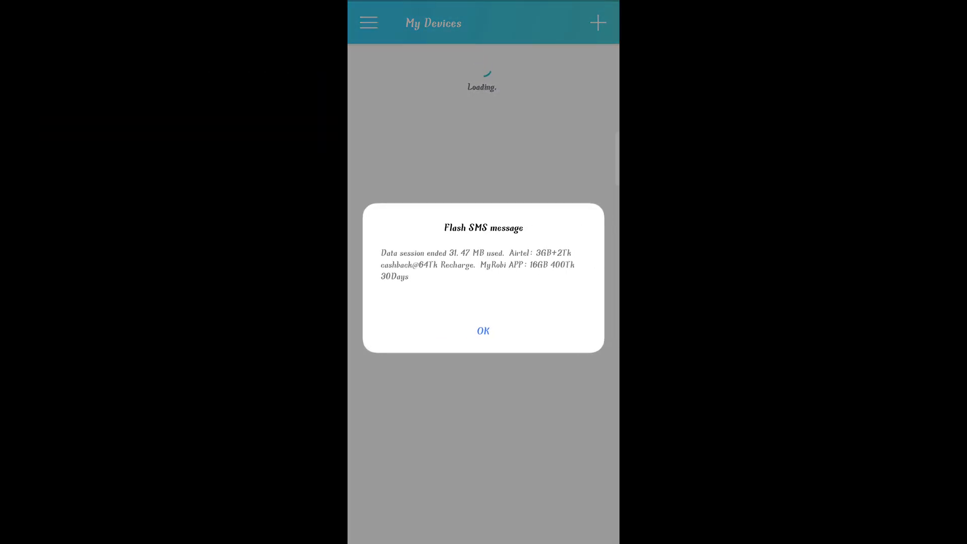
click(483, 331)
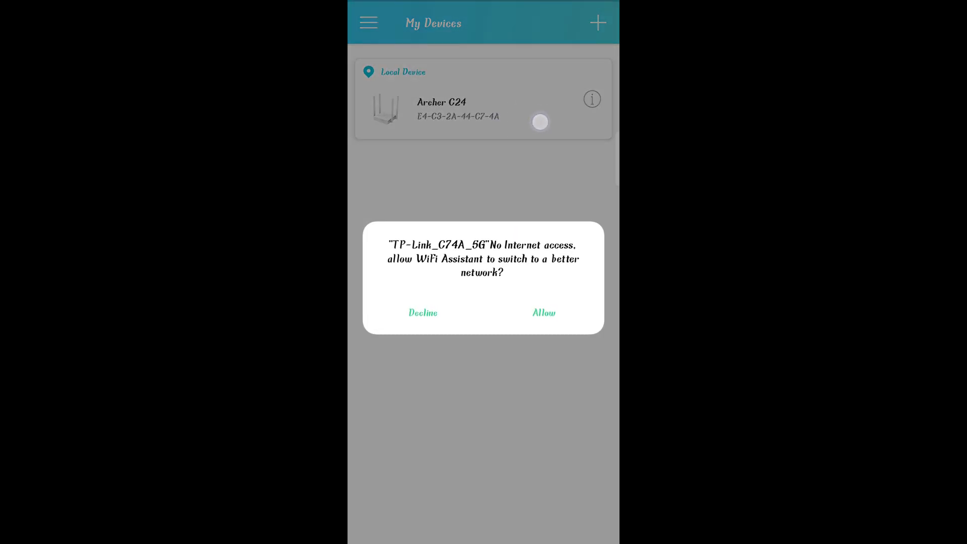
click(422, 312)
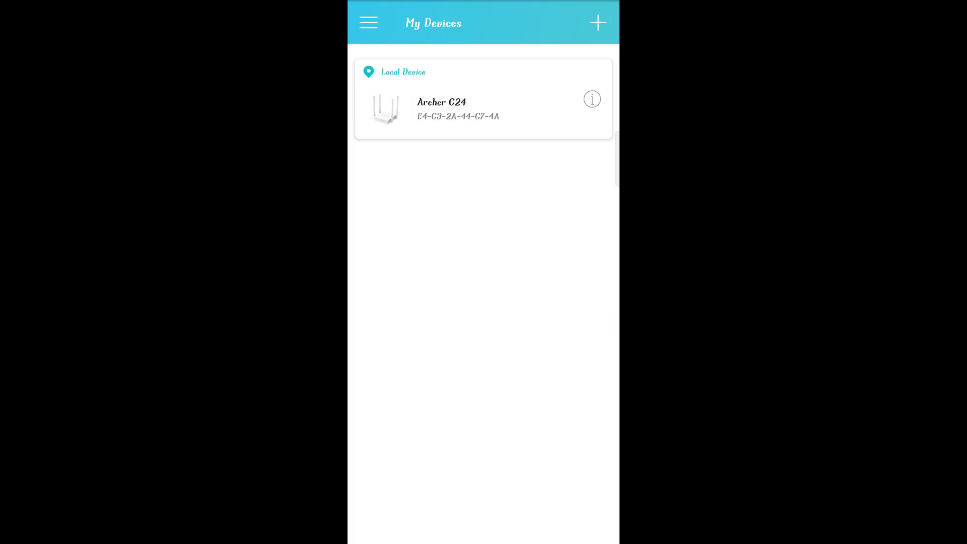
Select the Archer C24 and create its local management password.
click(441, 109)
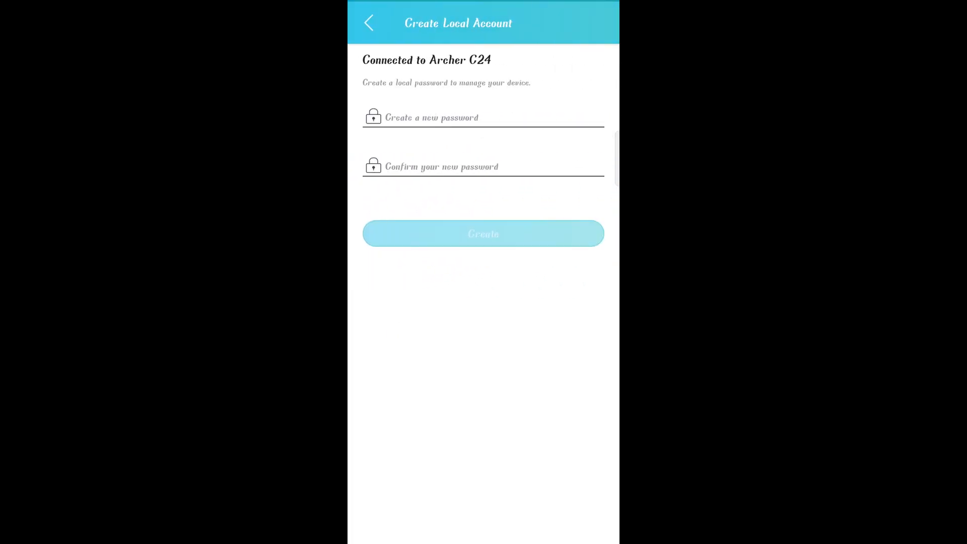
click(483, 117)
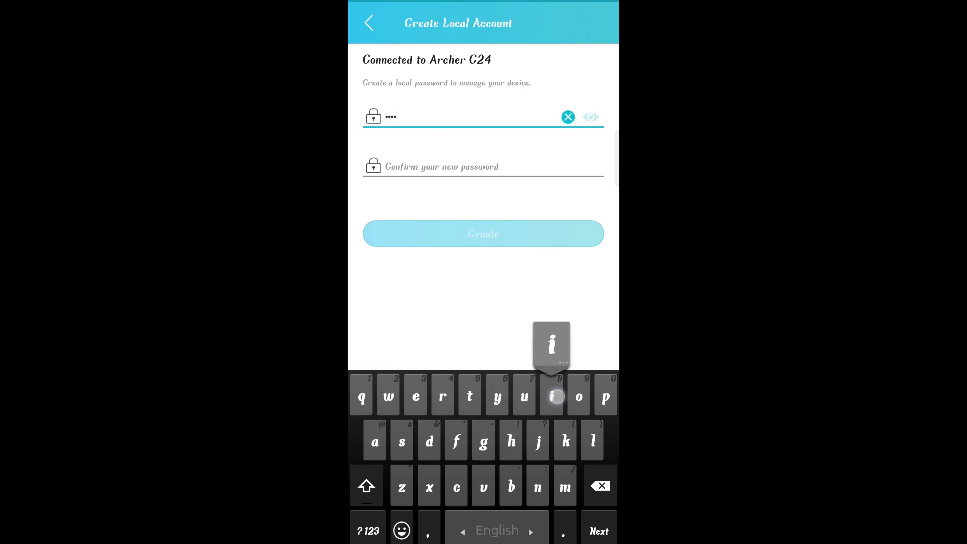
text(a)
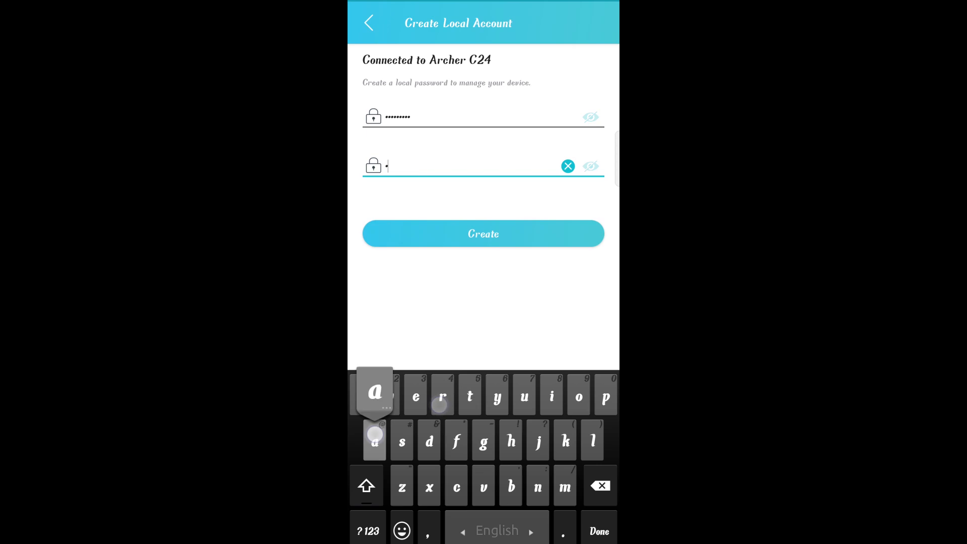
click(483, 233)
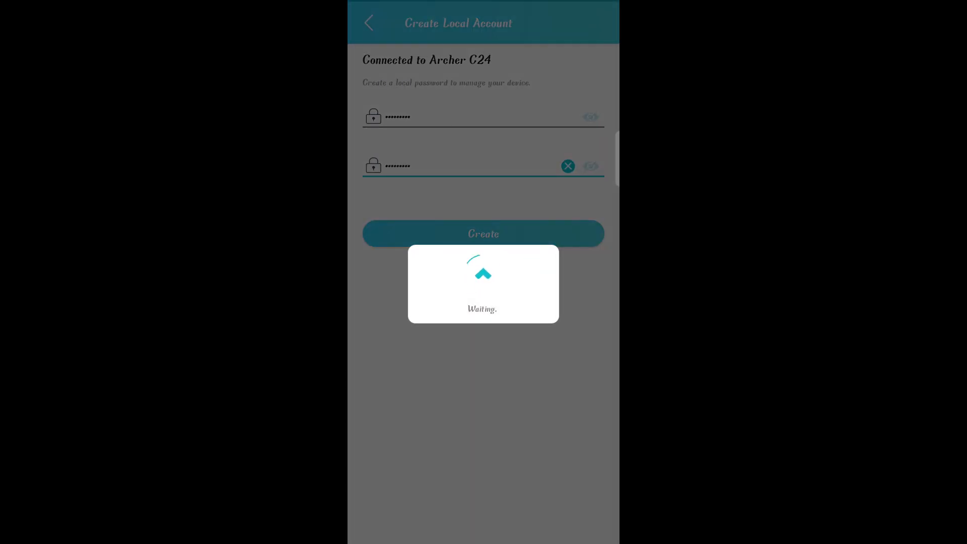
click(483, 233)
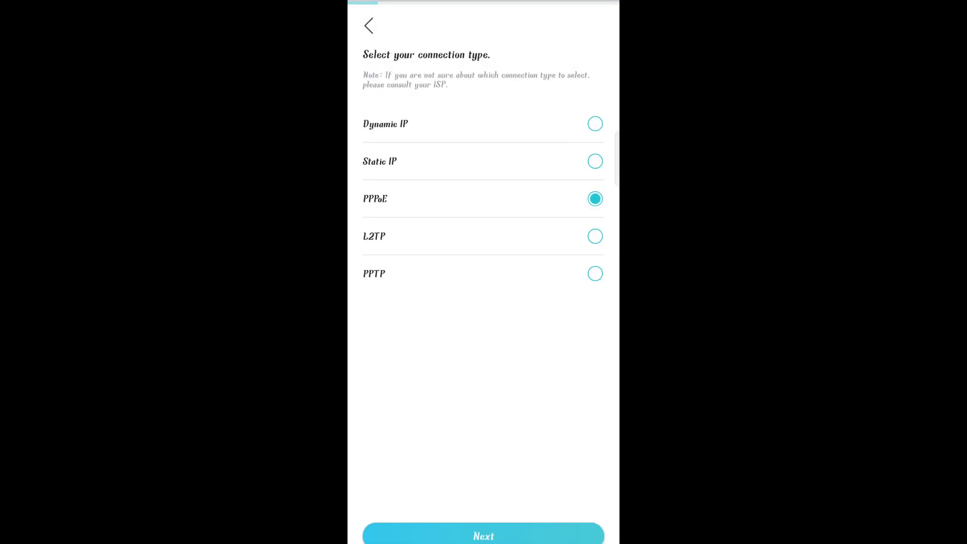
Choose PPPoE and submit the ISP username and password.
click(483, 535)
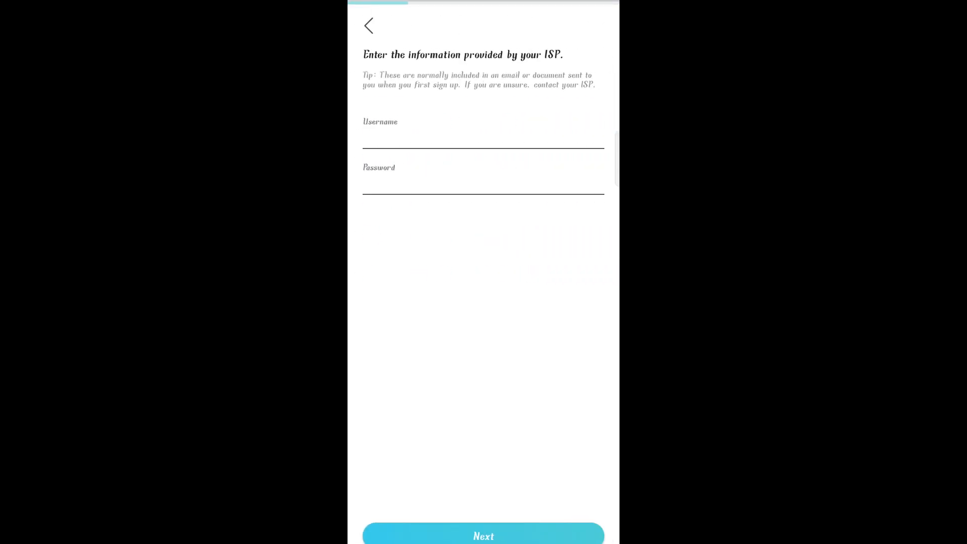
click(483, 139)
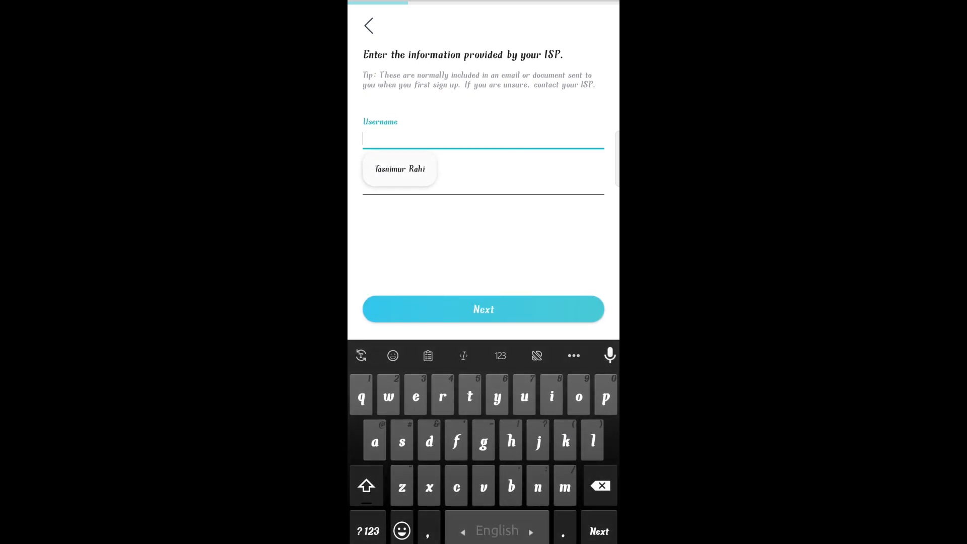
click(400, 168)
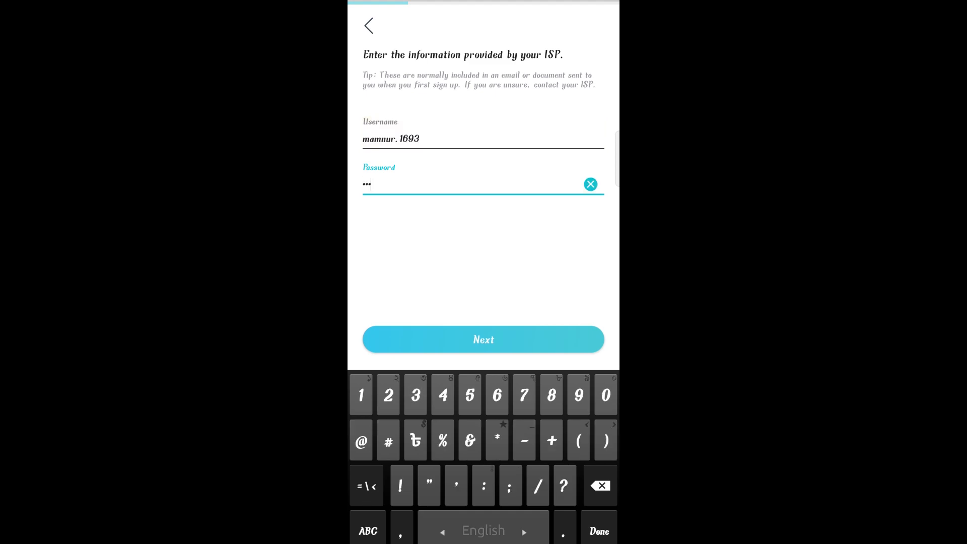
click(484, 340)
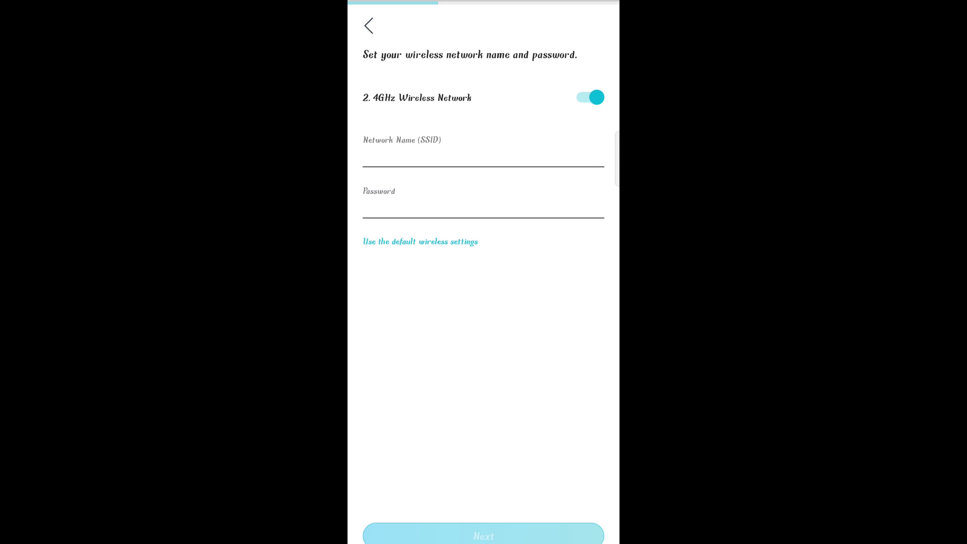
Name the networks Rahi and Rahi_5G with passwords and continue to the summary.
click(482, 156)
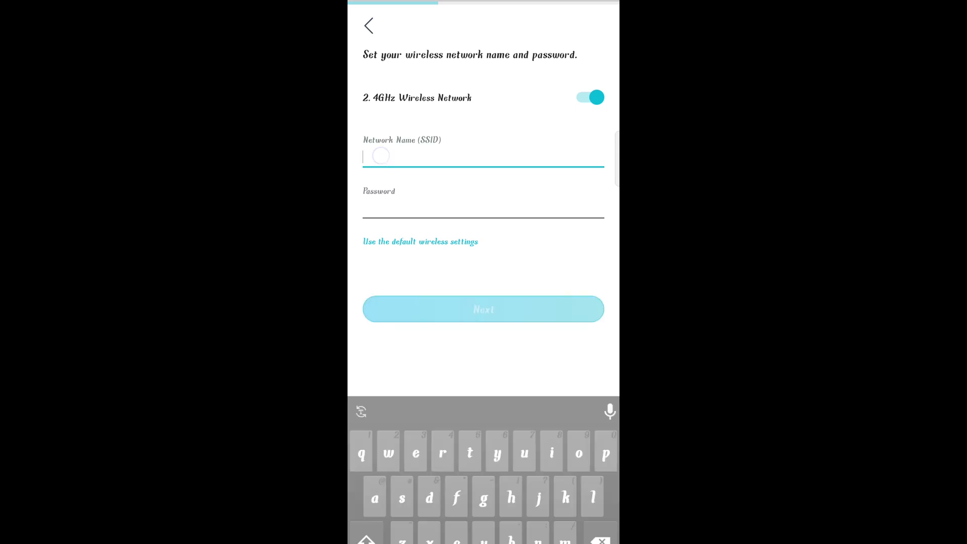
text(Rahi)
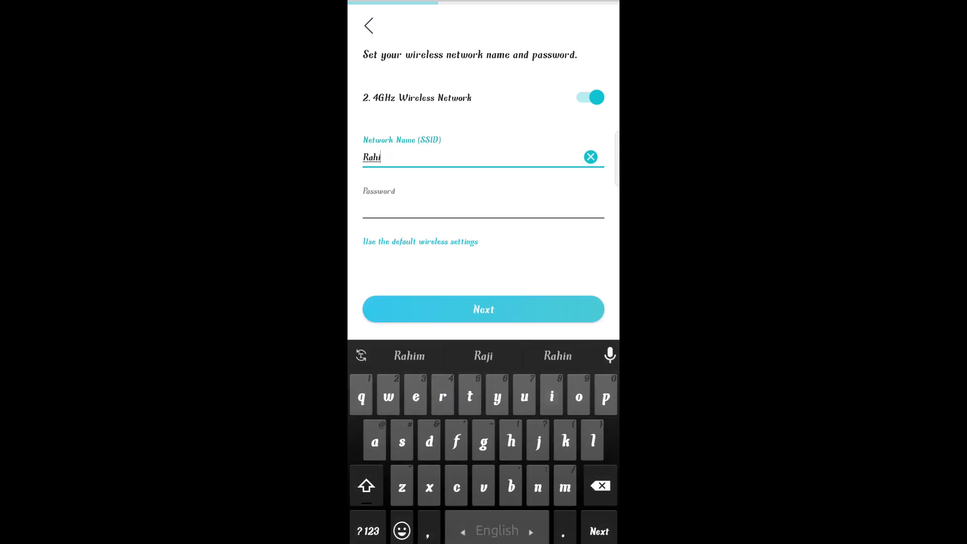
click(484, 208)
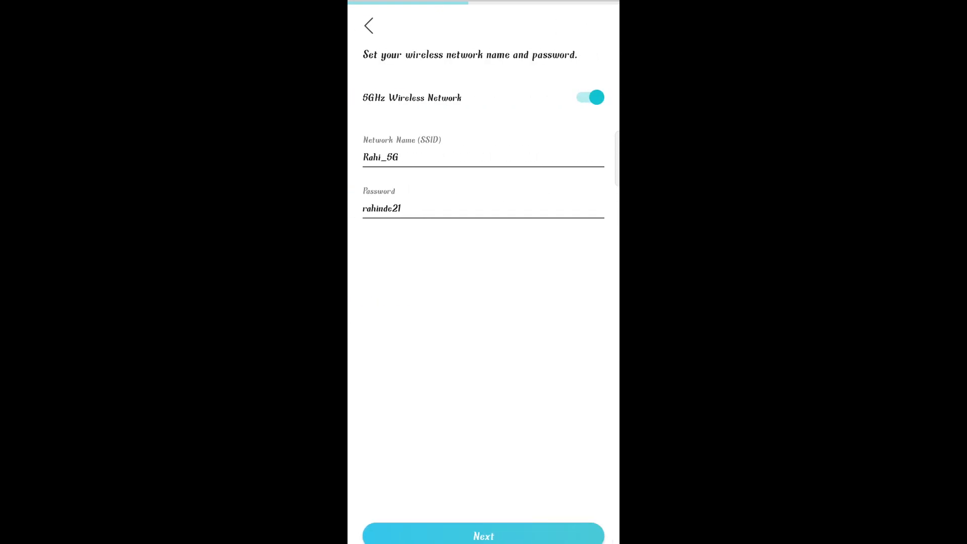
click(483, 535)
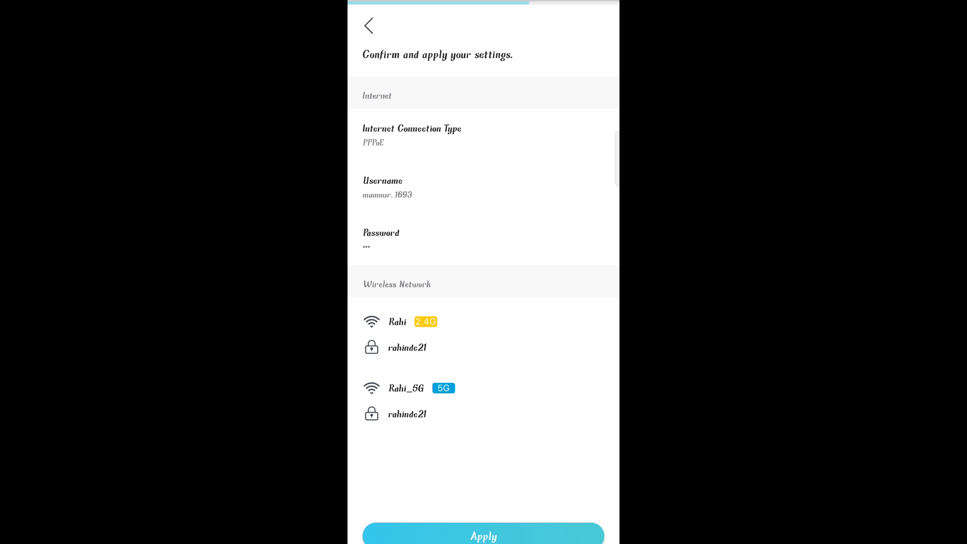
Apply the PPPoE and wireless settings to the Archer C24.
click(483, 535)
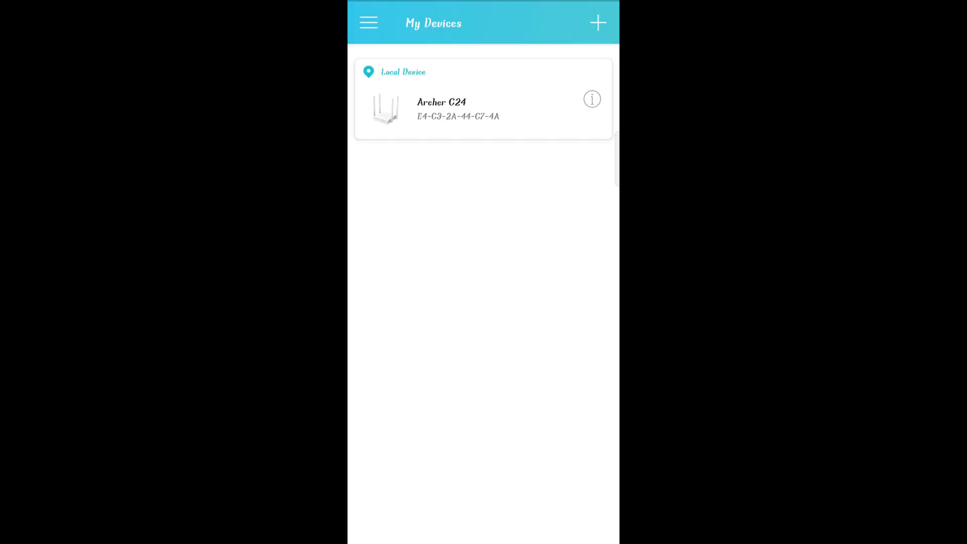
Check the Archer C24's PPPoE internet connection status, then start downloading Speedtest by Ookla.
click(441, 109)
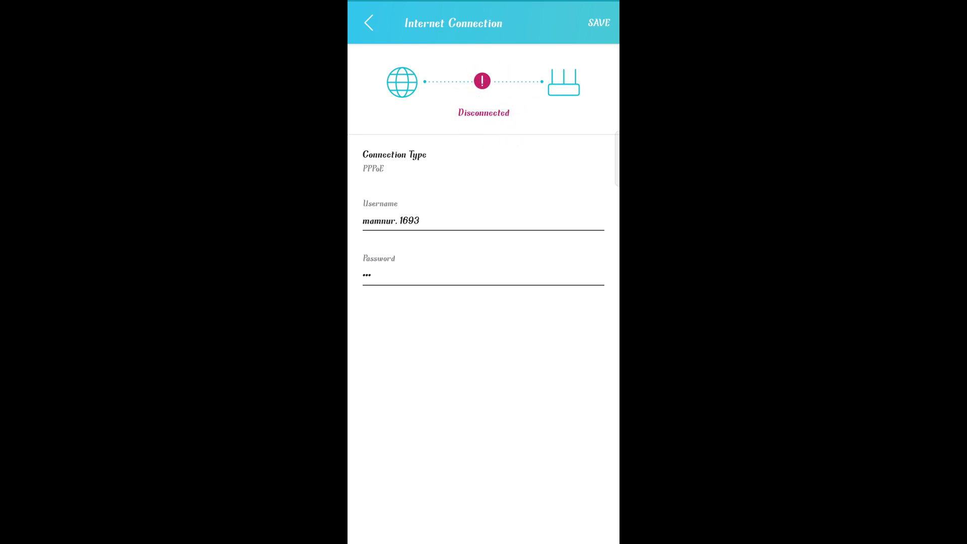
click(368, 23)
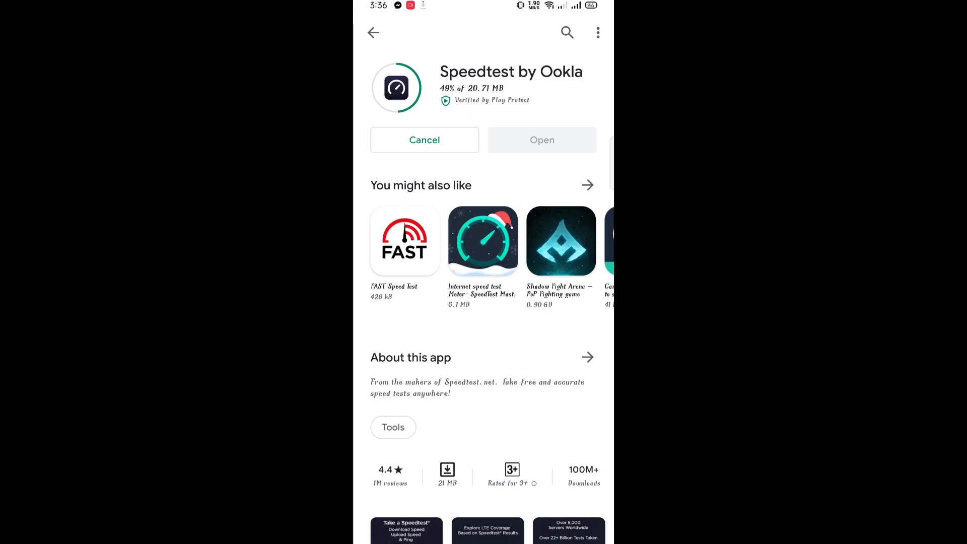
Start Speedtest on the Rahi connection and reach the phone's Wi-Fi list showing Rahi_5G.
scroll(down, 3)
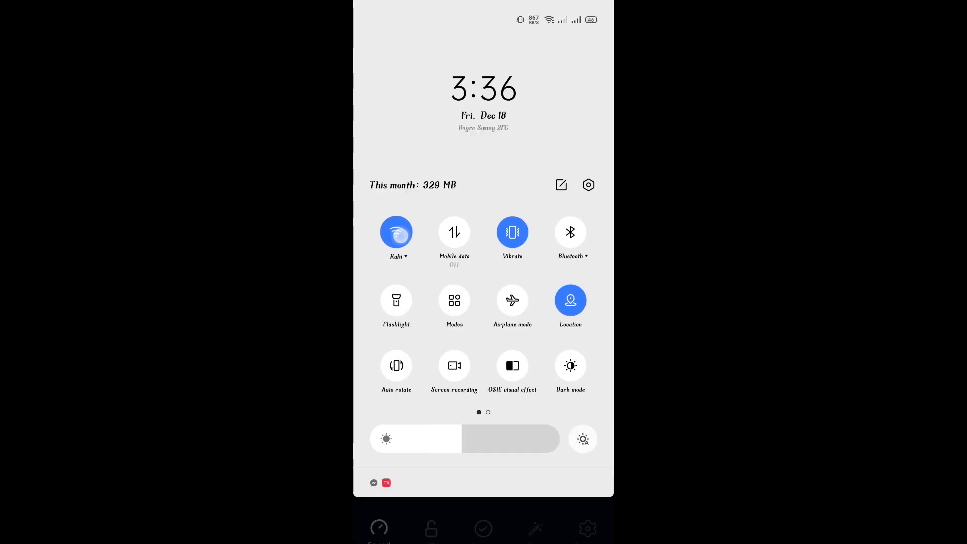
click(397, 233)
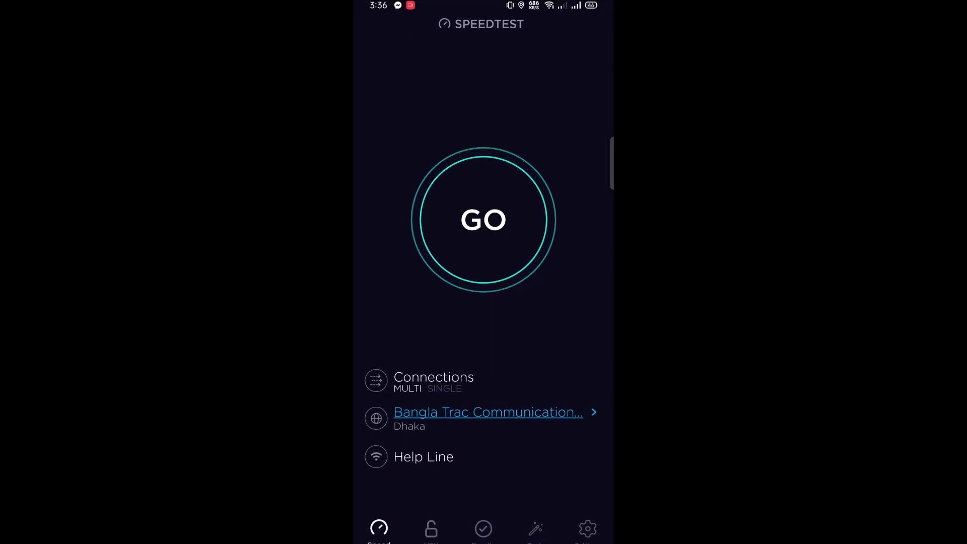
click(482, 220)
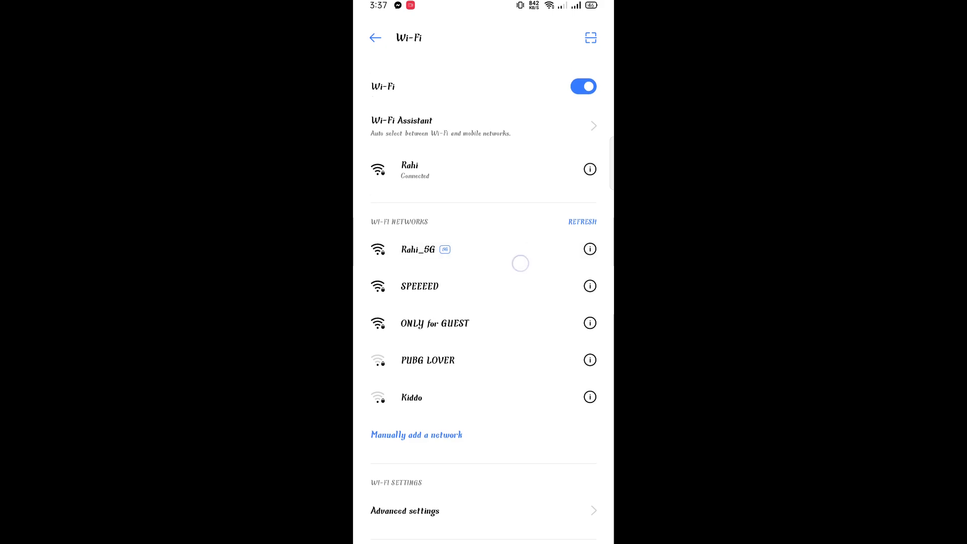
Connect to Rahi_5G, run a speed test, and search realme 5 pro in Chrome.
click(417, 249)
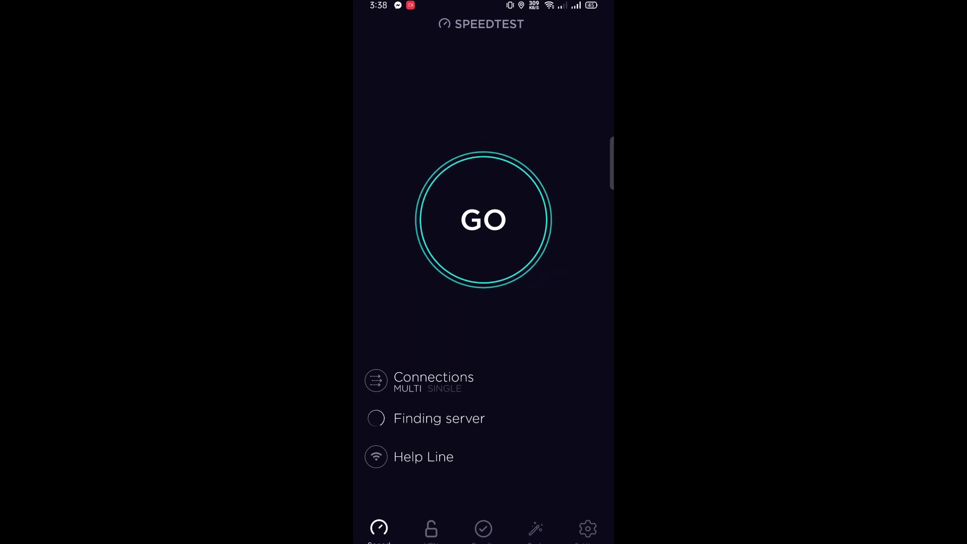
click(483, 220)
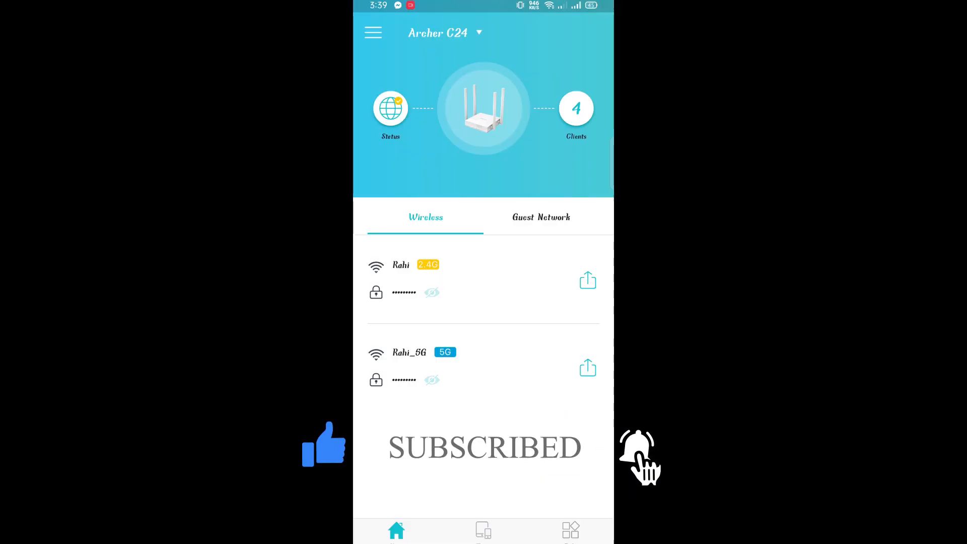
click(541, 218)
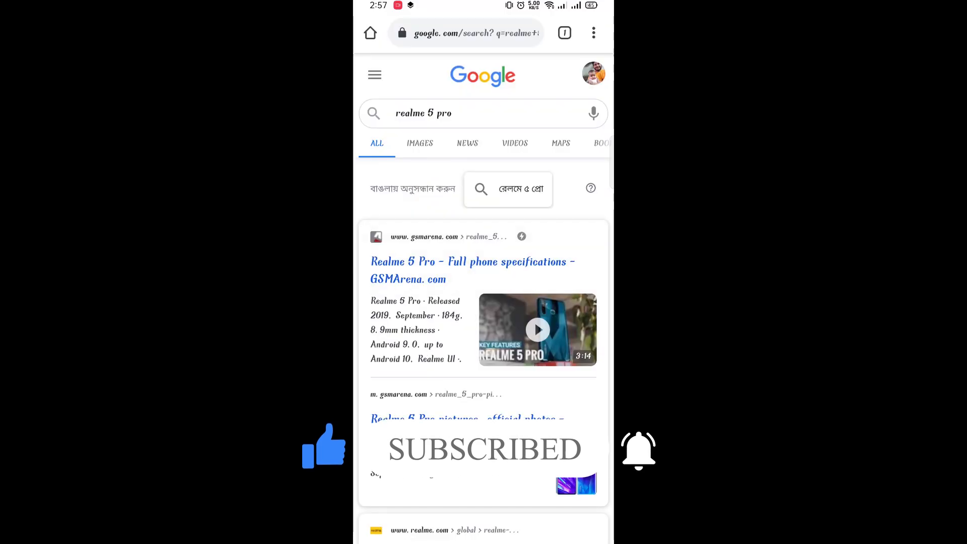
Find the GSMArena Realme 5 Pro WLAN entry listing dual-band Wi-Fi 802.11 a/b/g/n/ac.
click(472, 270)
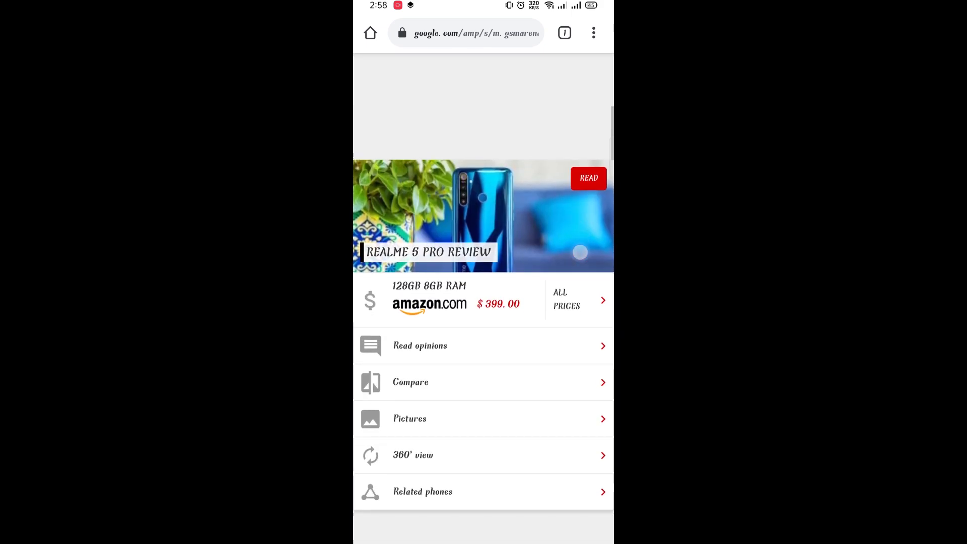
scroll(down, 3)
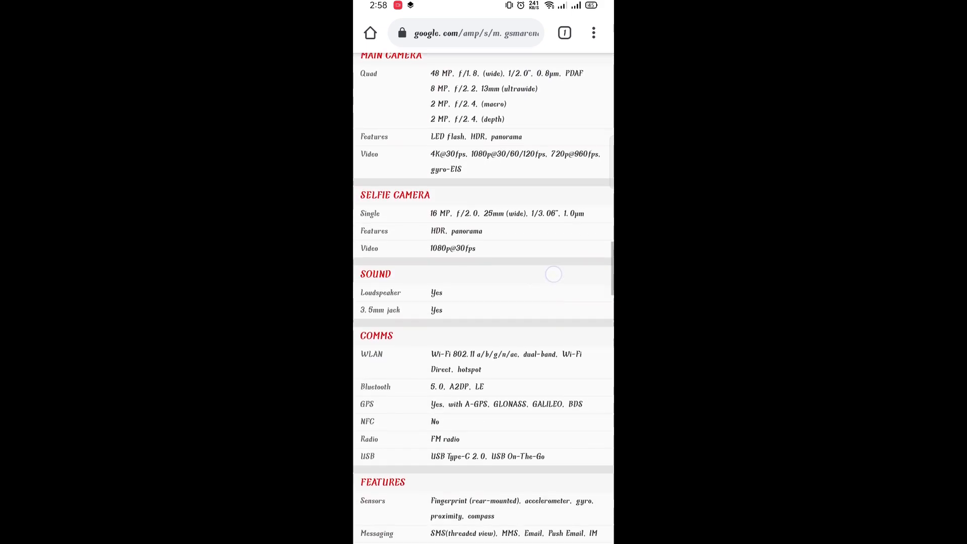
scroll(down, 3)
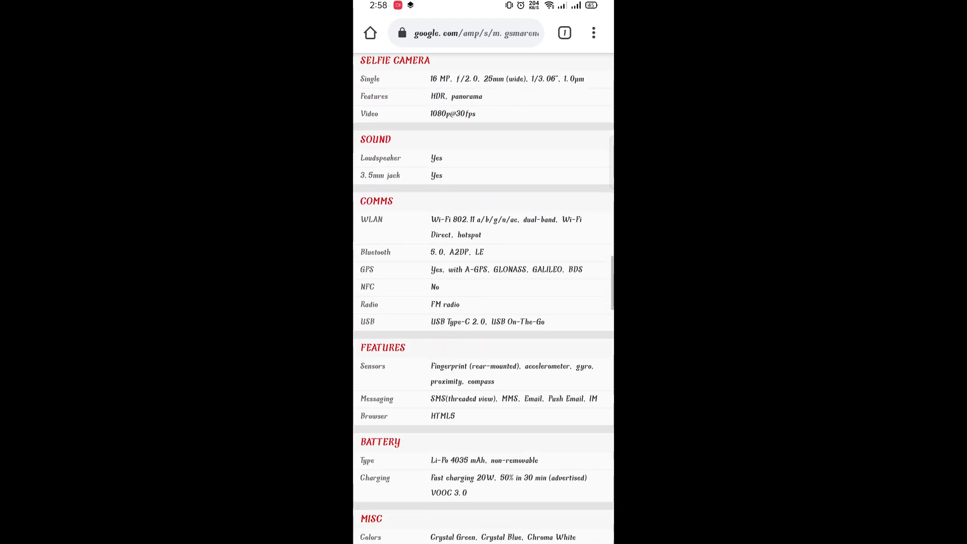
click(425, 235)
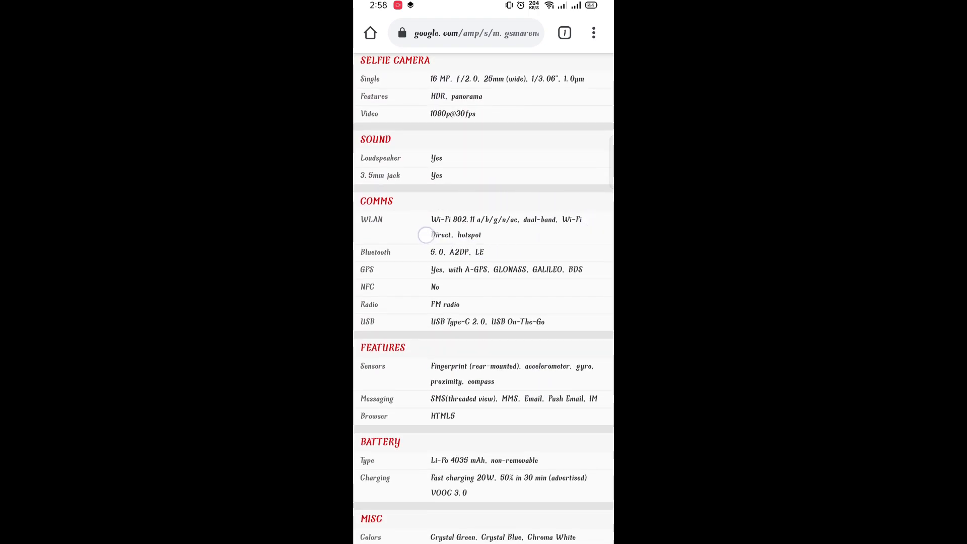